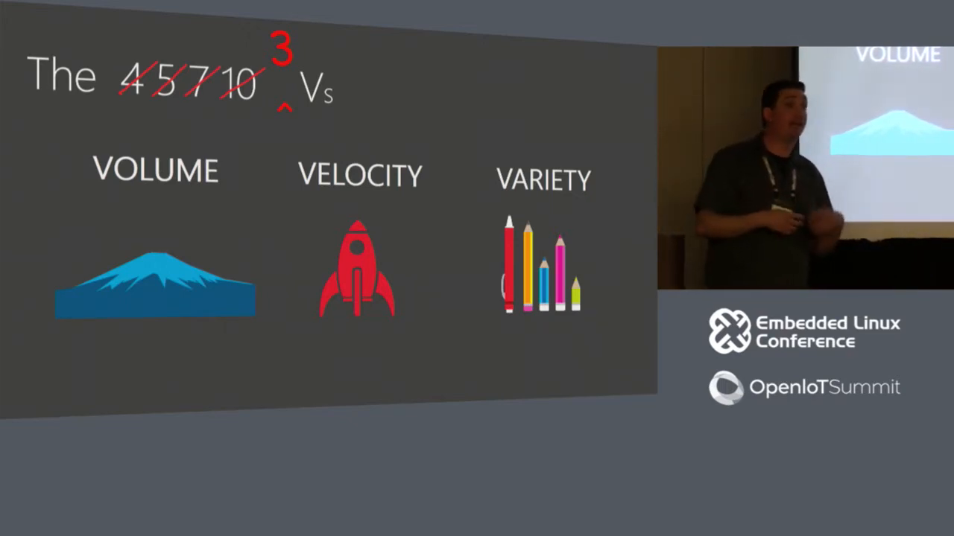
# - Keep the newly applied display configuration in the 'Keep these display settings?' prompt
pyautogui.press('right')
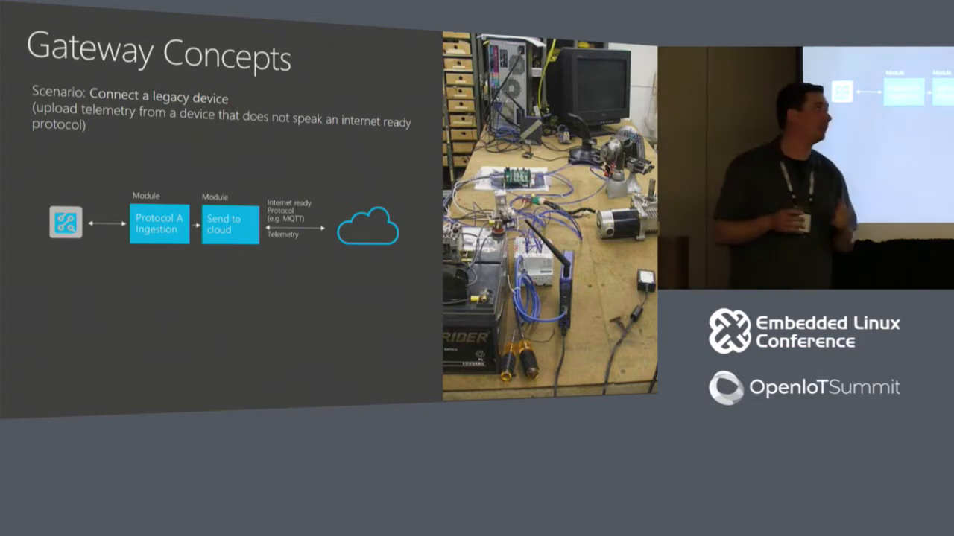
pyautogui.press('Right')
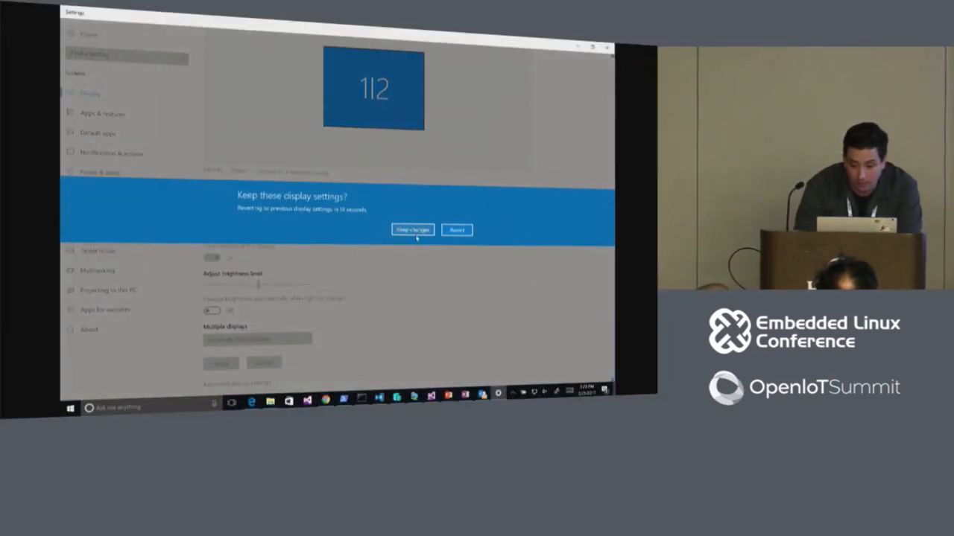
pyautogui.click(412, 229)
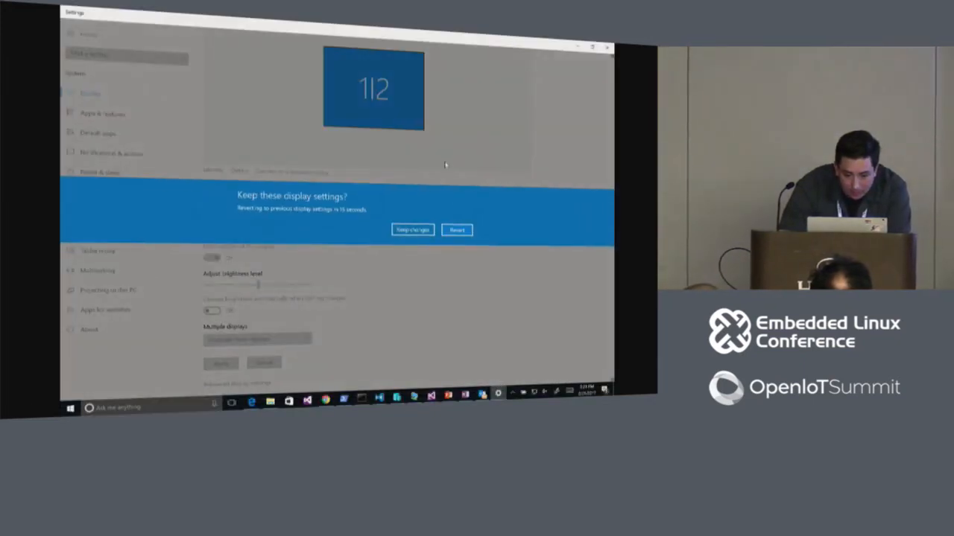
pyautogui.click(412, 229)
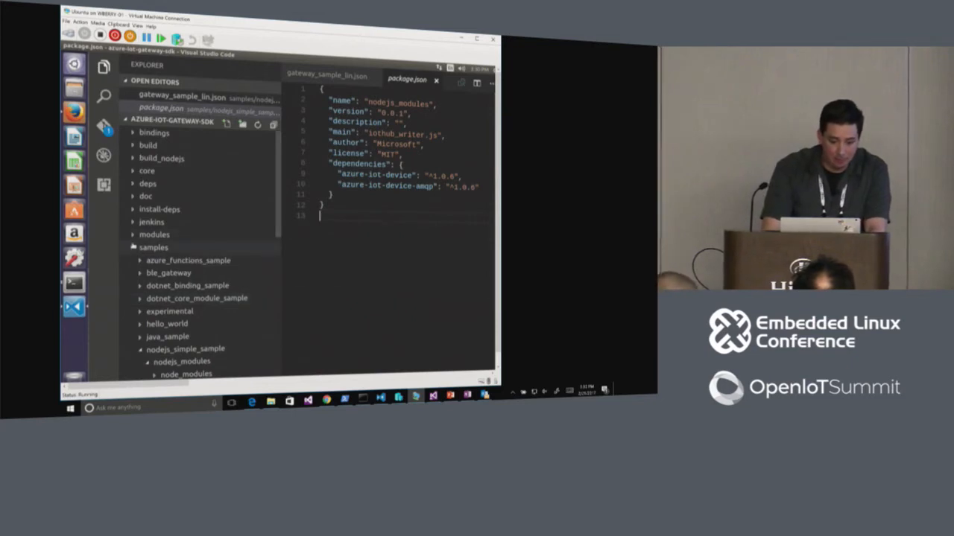
# - Collapse the samples folder in the azure-iot-gateway-sdk Explorer tree
pyautogui.click(154, 246)
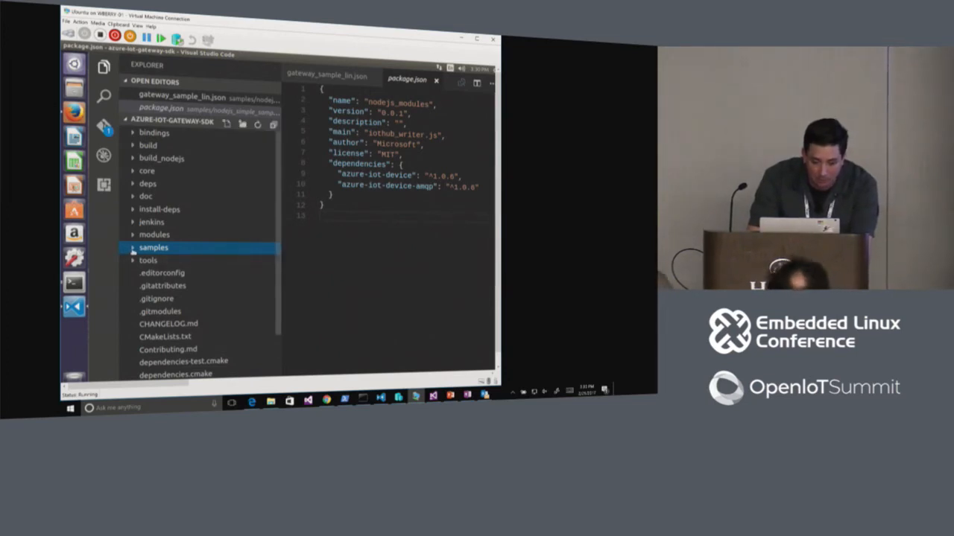
pyautogui.click(153, 248)
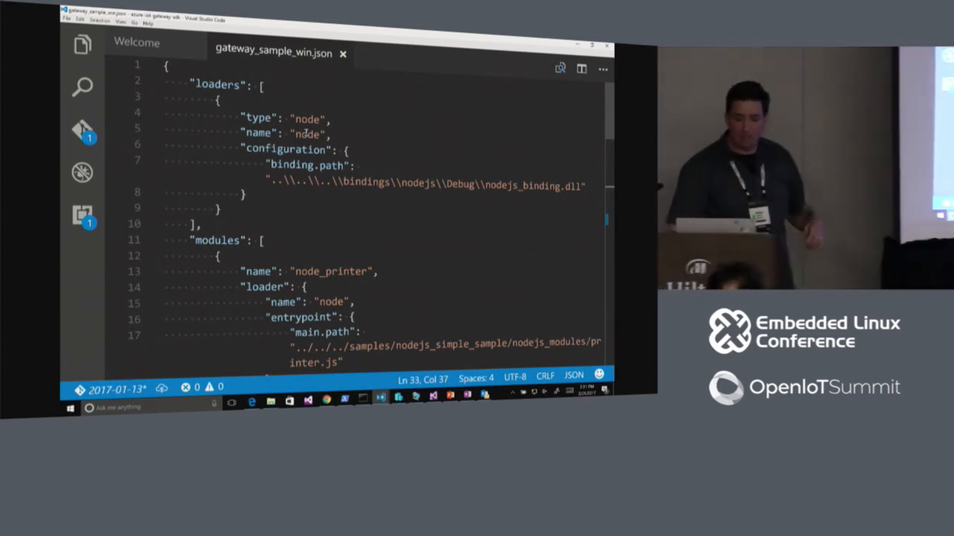
pyautogui.scroll(-3)
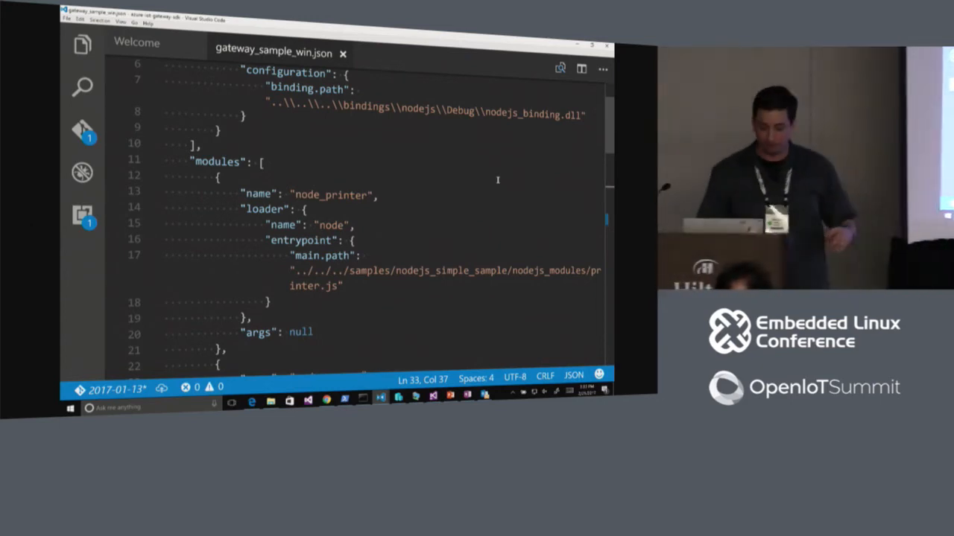
pyautogui.scroll(-3)
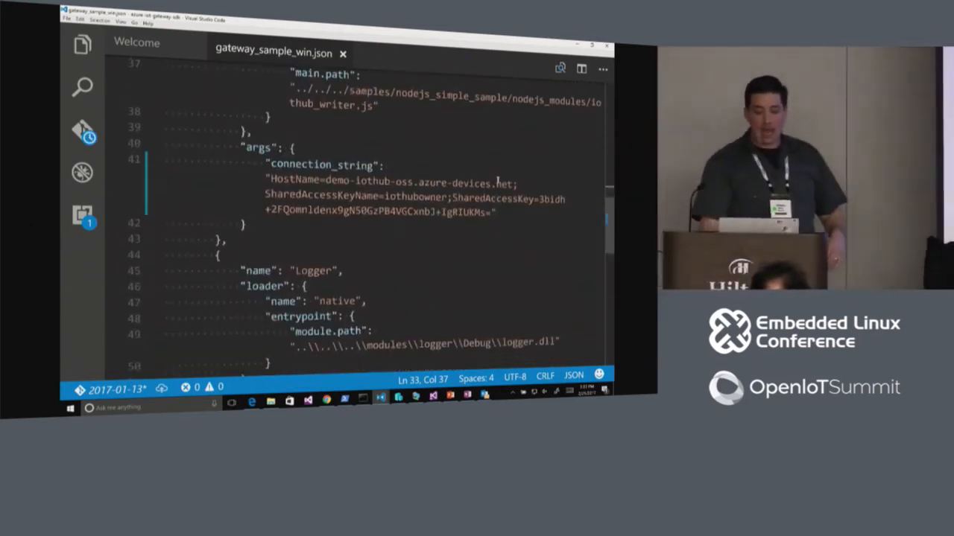
pyautogui.scroll(3)
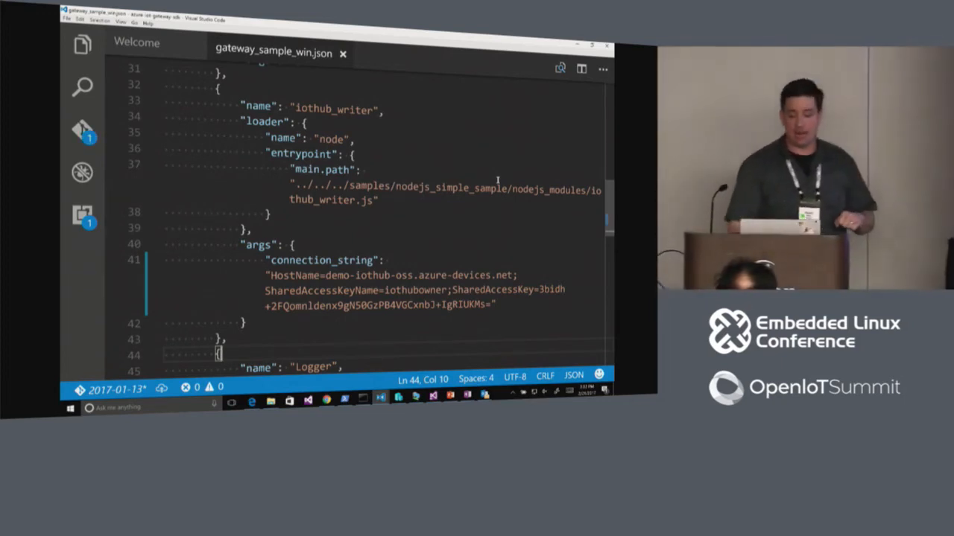
pyautogui.scroll(-3)
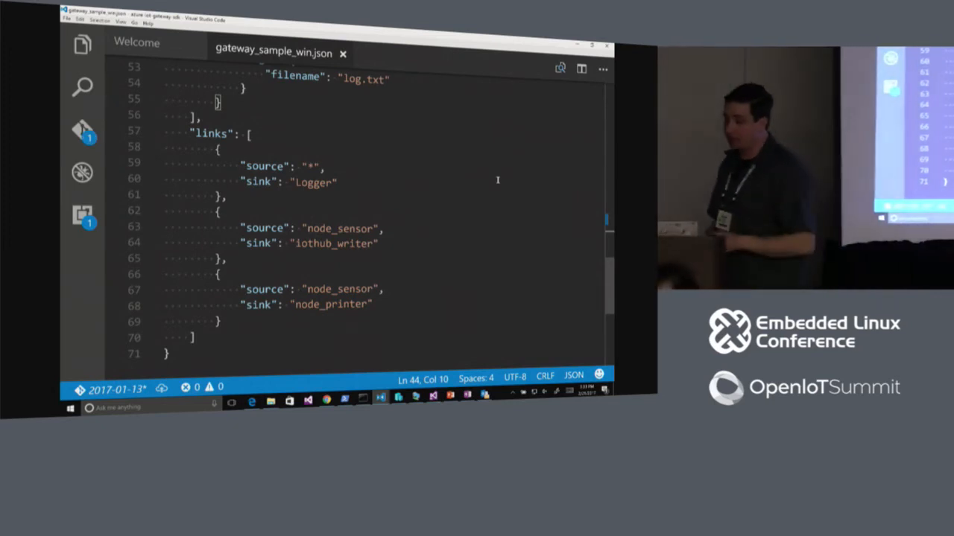
pyautogui.scroll(3)
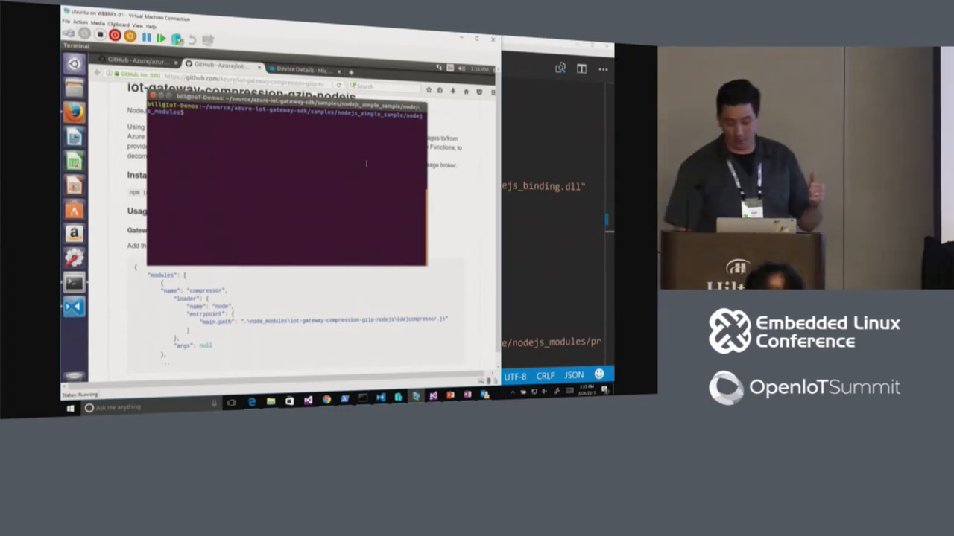
# - Clear the terminal and draft, then discard, npm uninstall/install commands for iot-gateway-compression-gzip-nodejs
pyautogui.write('clear')
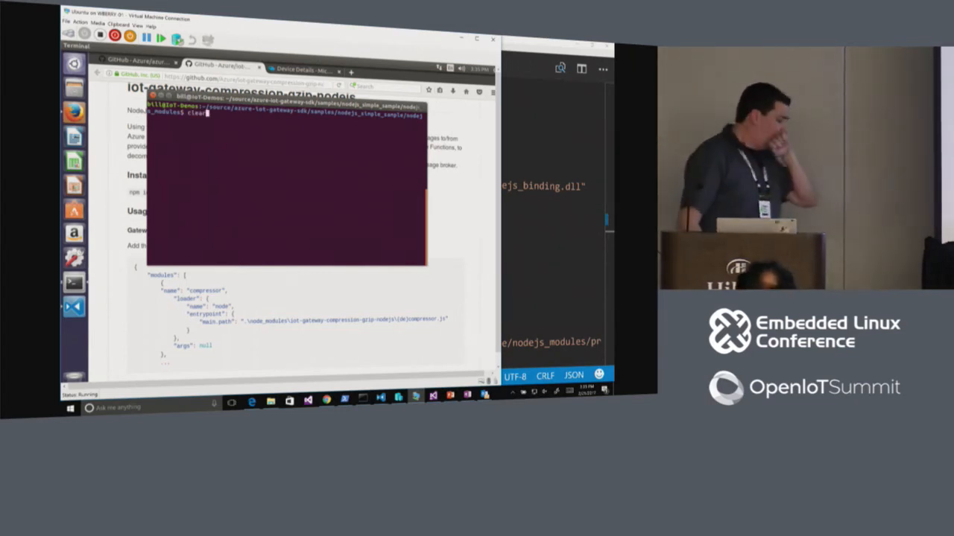
pyautogui.write('npm uninstall iot-gateway-compression-grip-nodejs --save')
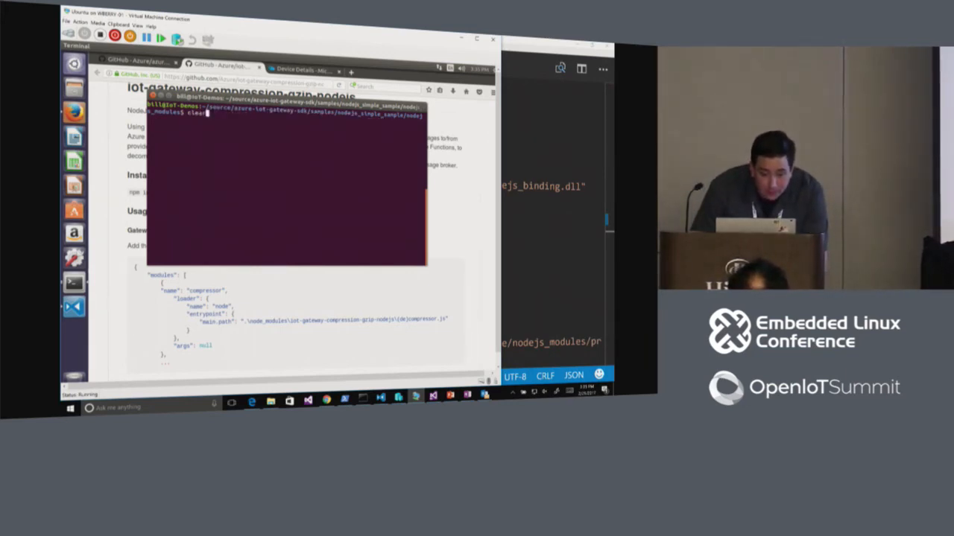
pyautogui.write('rm -r node_modules')
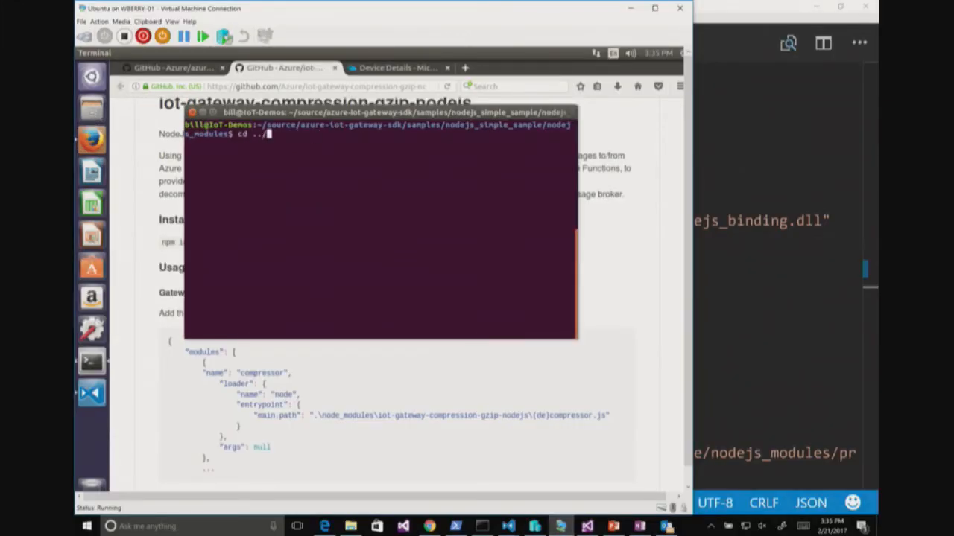
pyautogui.write('ls')
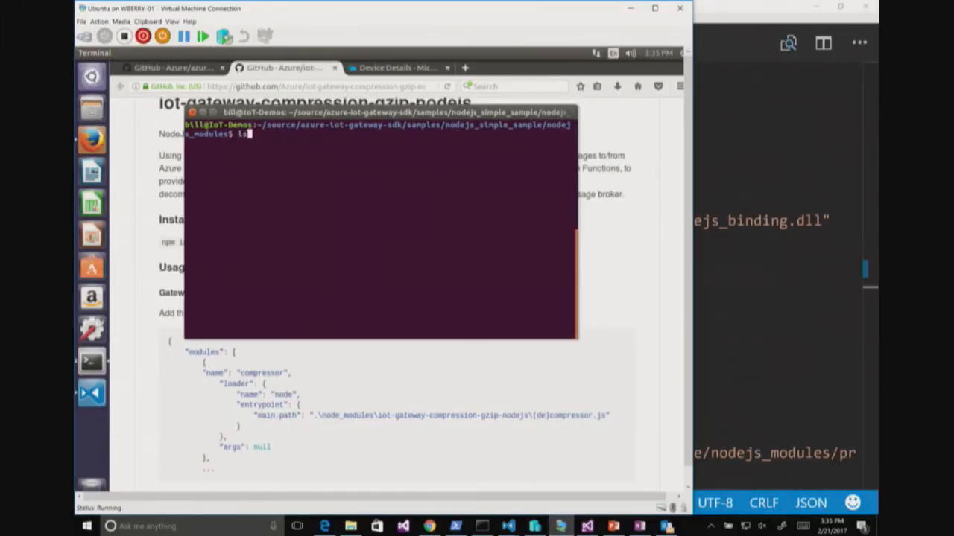
pyautogui.write('cd azure-iot-gateway-sdk/')
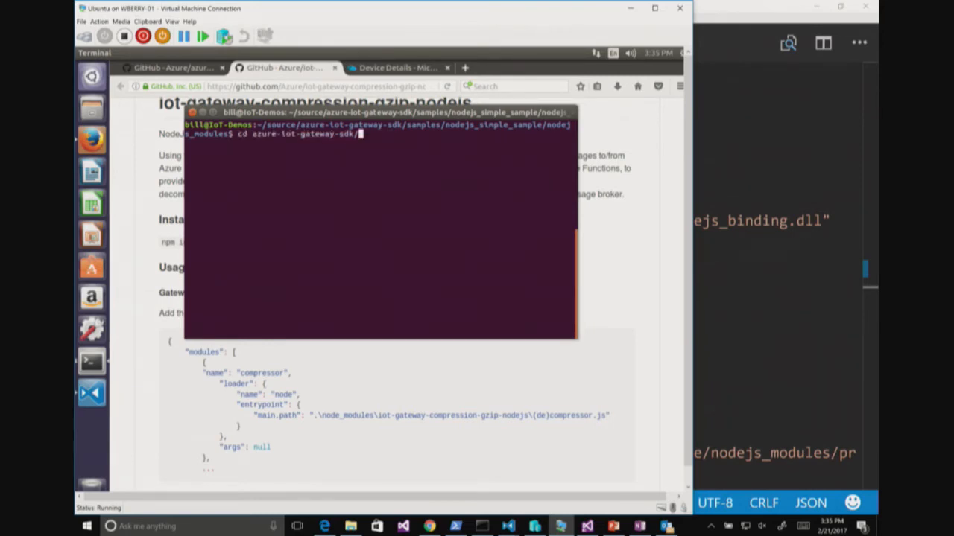
pyautogui.write('tools/')
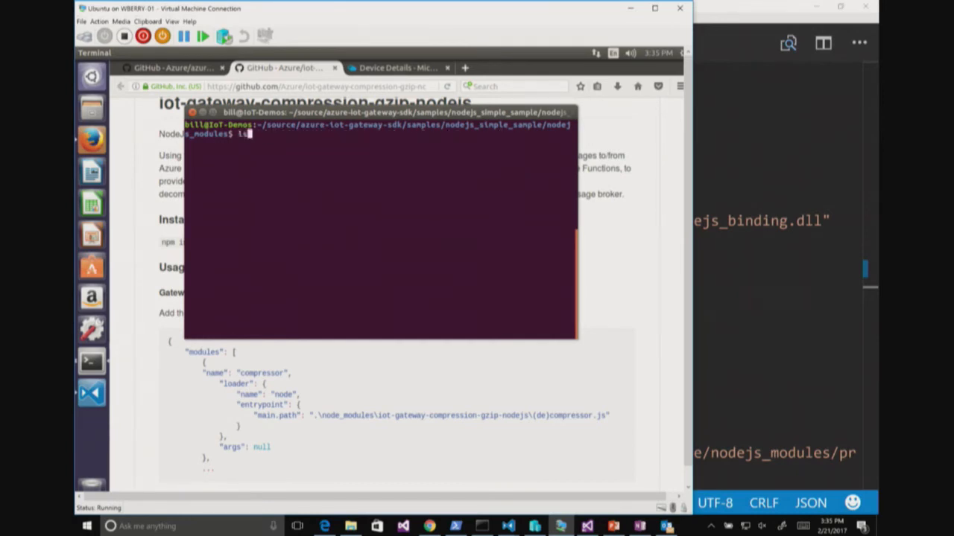
pyautogui.write('npm uninstall iot-gateway-compression-gzip-nodejs --save')
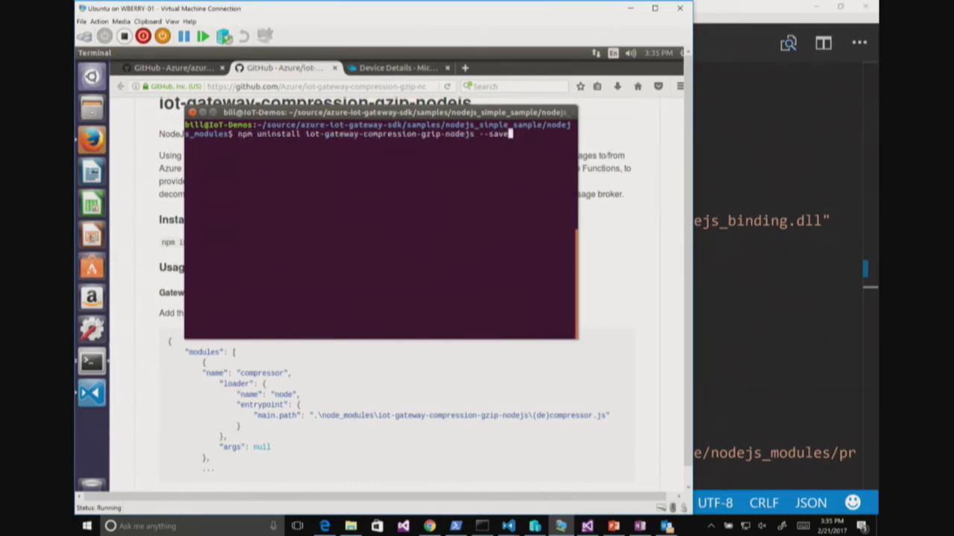
pyautogui.write('npm install iot-gateway-compression-gzip-nodejs --save')
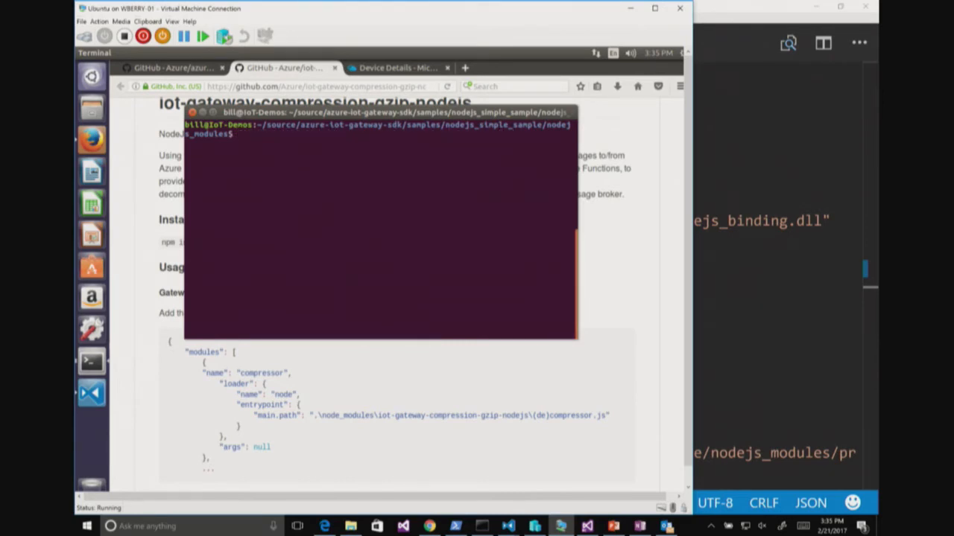
# - Change directory into build/samples/nodejs_simple_sample, tab-completing the folder names
pyautogui.write('./node_modules/')
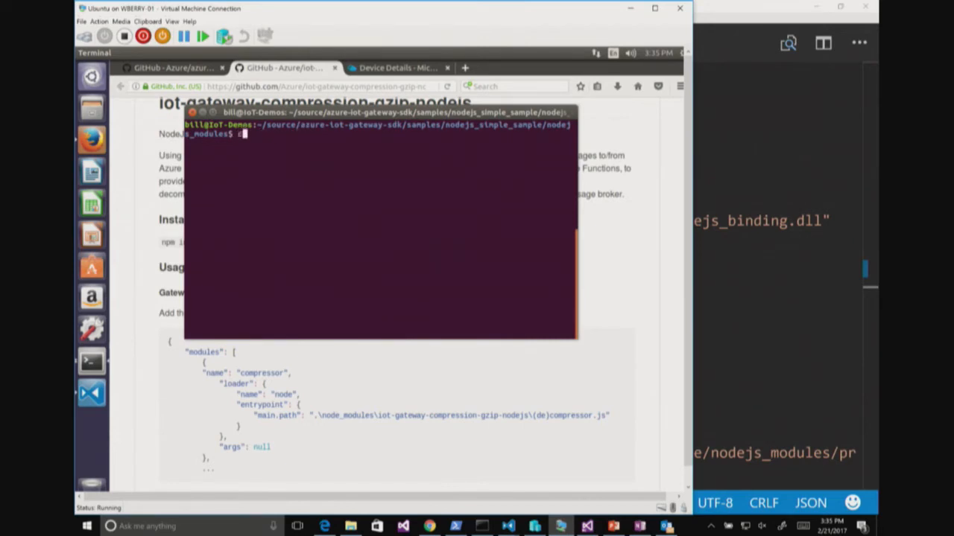
pyautogui.write('cd ../../../')
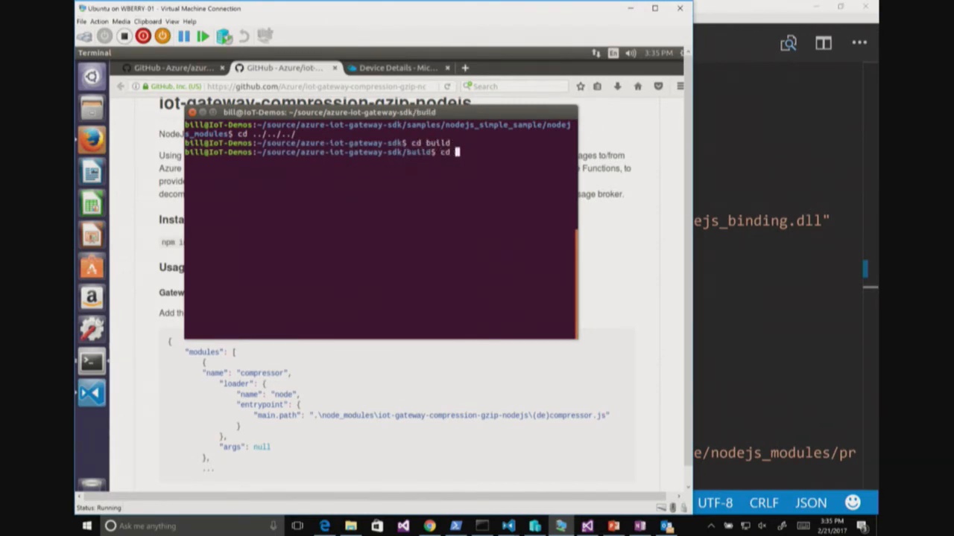
pyautogui.write('samples/nodejs_simple_sample/')
pyautogui.write('cd')
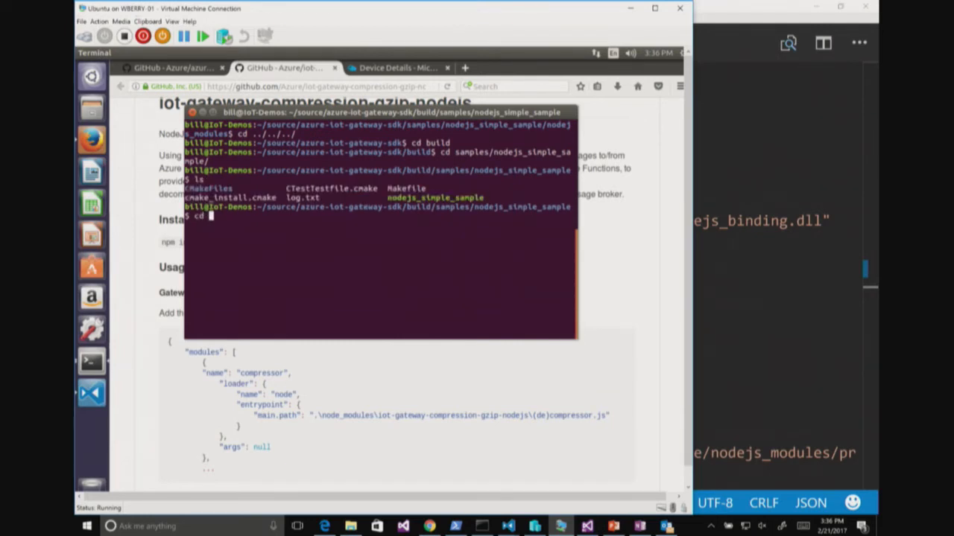
pyautogui.write('n')
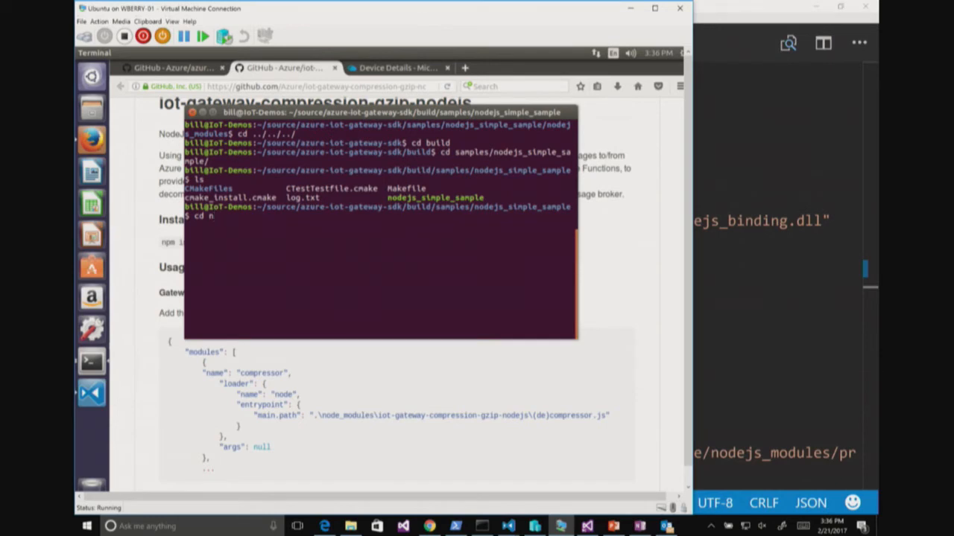
pyautogui.press('BackSpace')
pyautogui.write('ls')
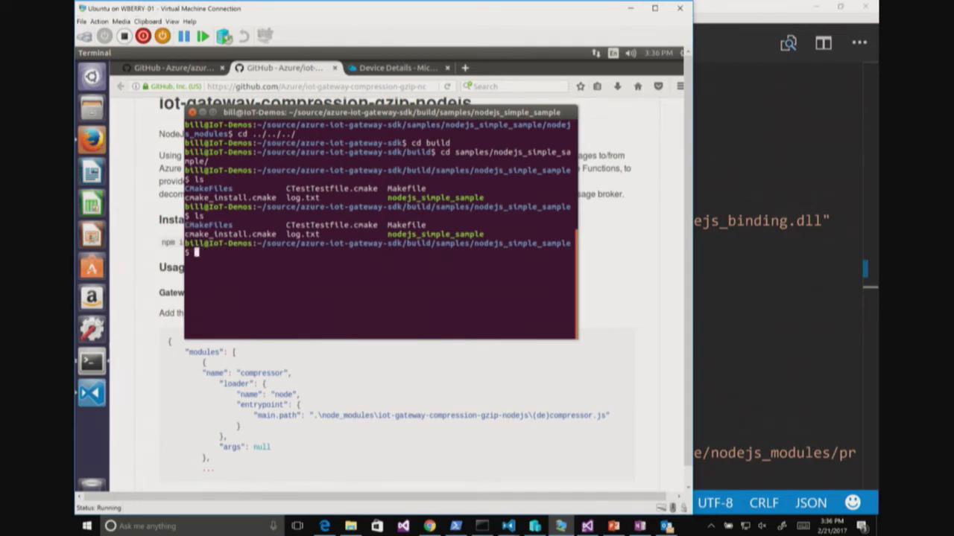
# - Type ./nodejs_simple_sample with the ../../../samples/nodejs_simple_sample/src/gateway_sample_lin.json path
pyautogui.write('./nodejs_simple_sample')
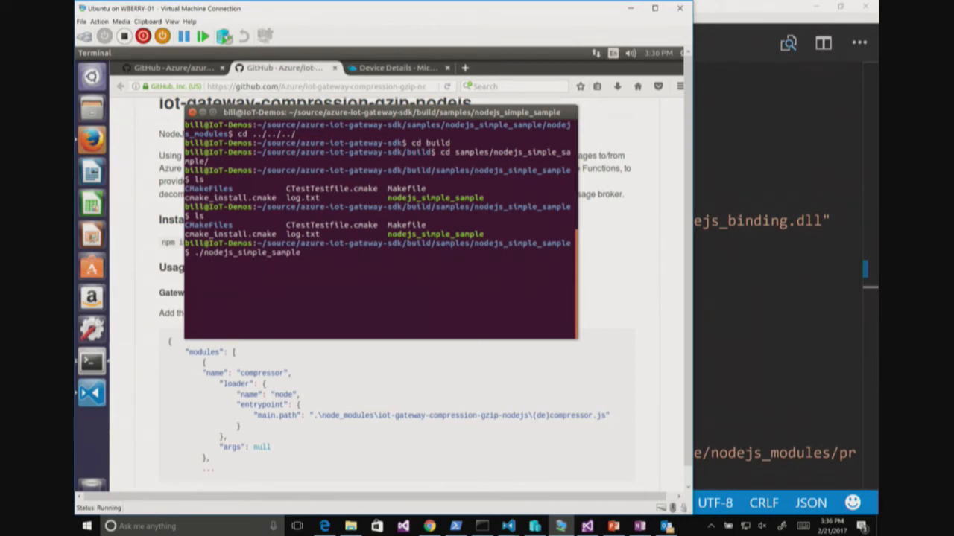
pyautogui.write('../../../')
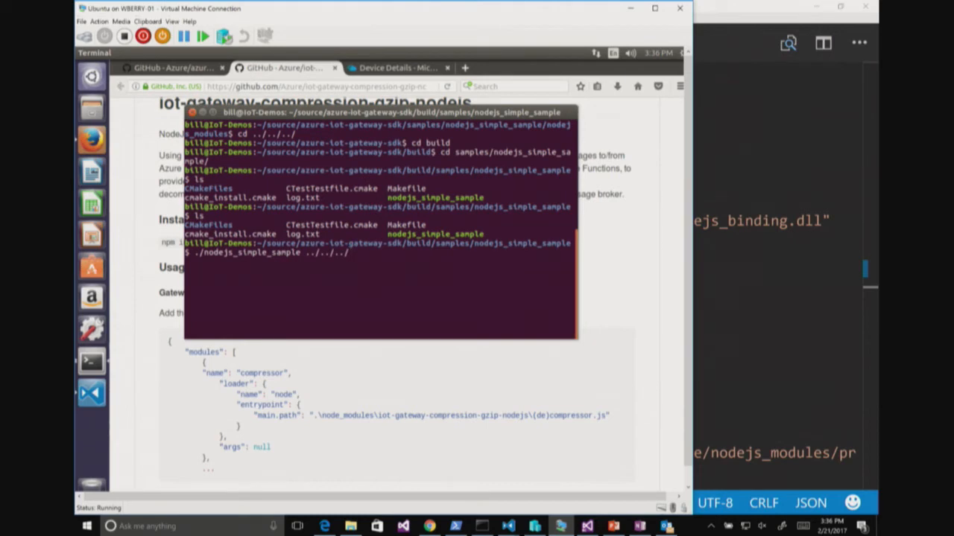
pyautogui.write('samples/')
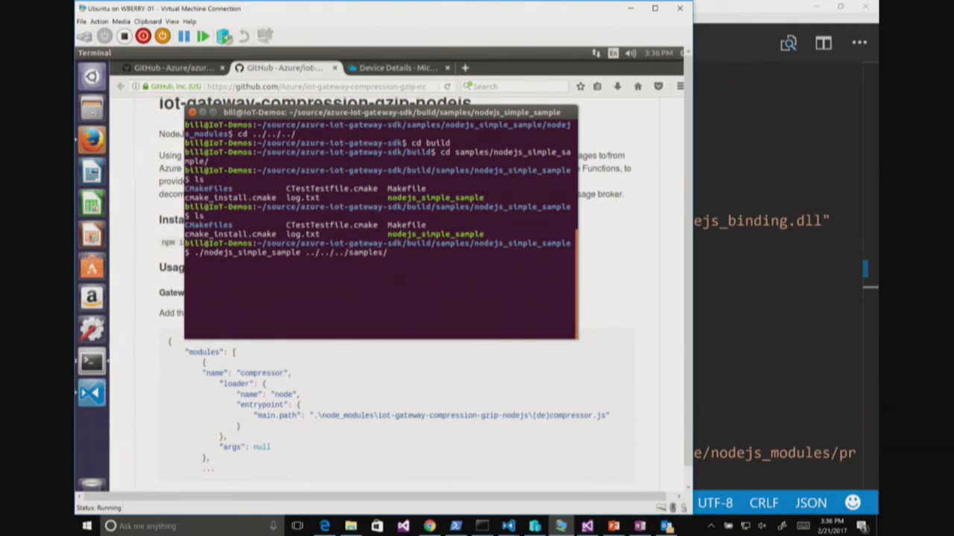
pyautogui.write('nodejs_simple_sample/src/')
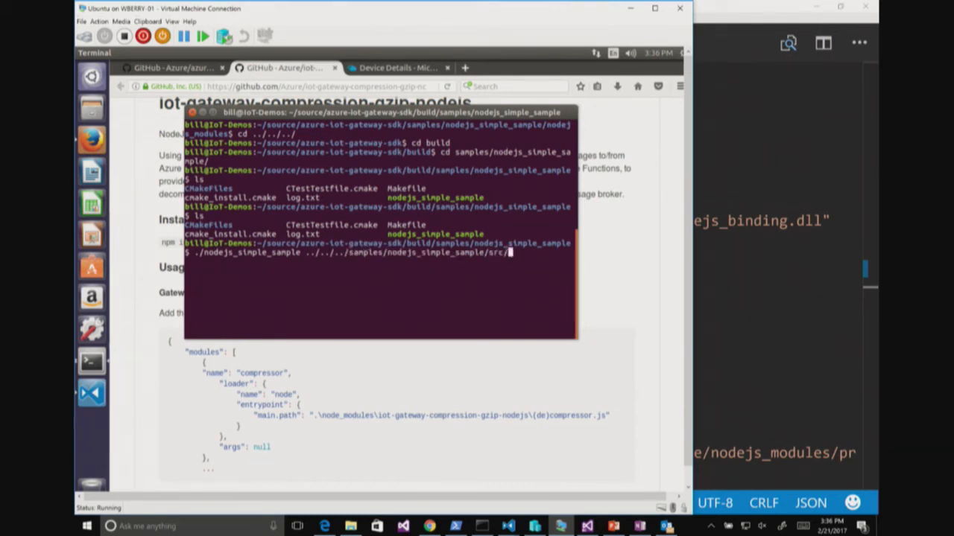
pyautogui.write('gateway_sample_lin.json')
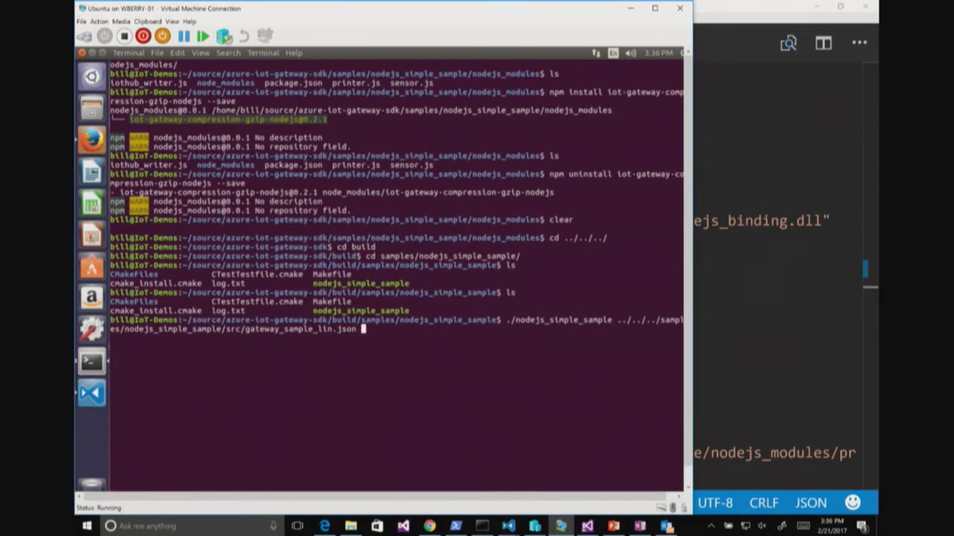
# - Zoom in the terminal text twice from the View menu
pyautogui.rightClick(294, 309)
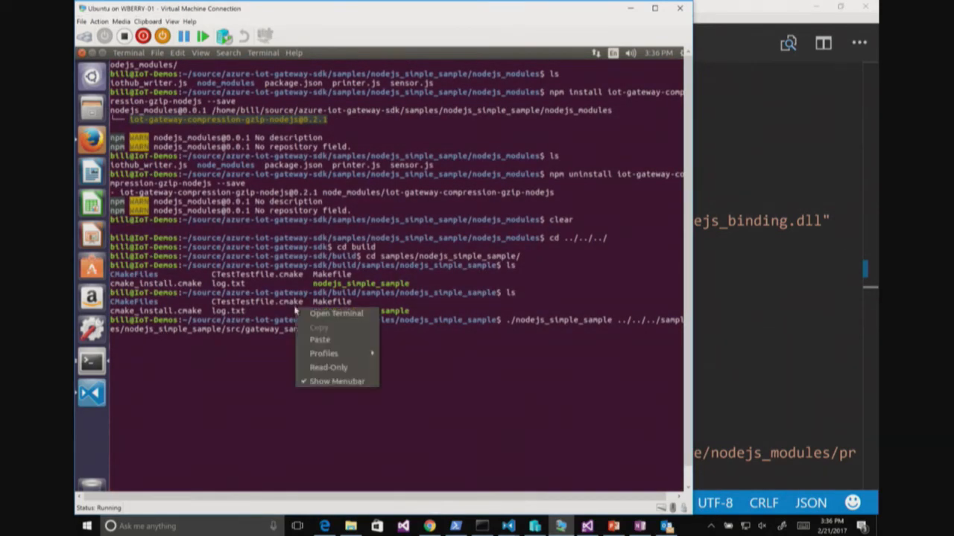
pyautogui.moveTo(435, 368)
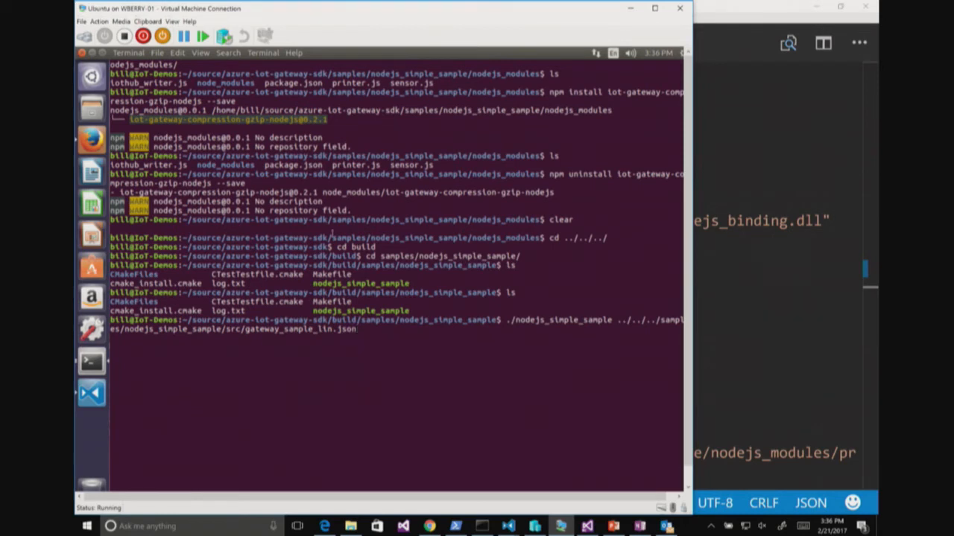
pyautogui.click(201, 52)
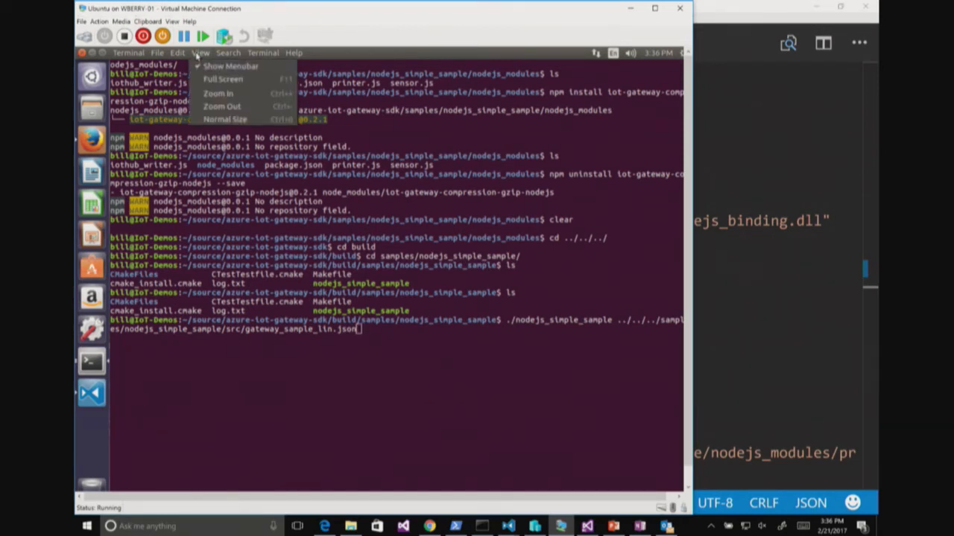
pyautogui.moveTo(217, 93)
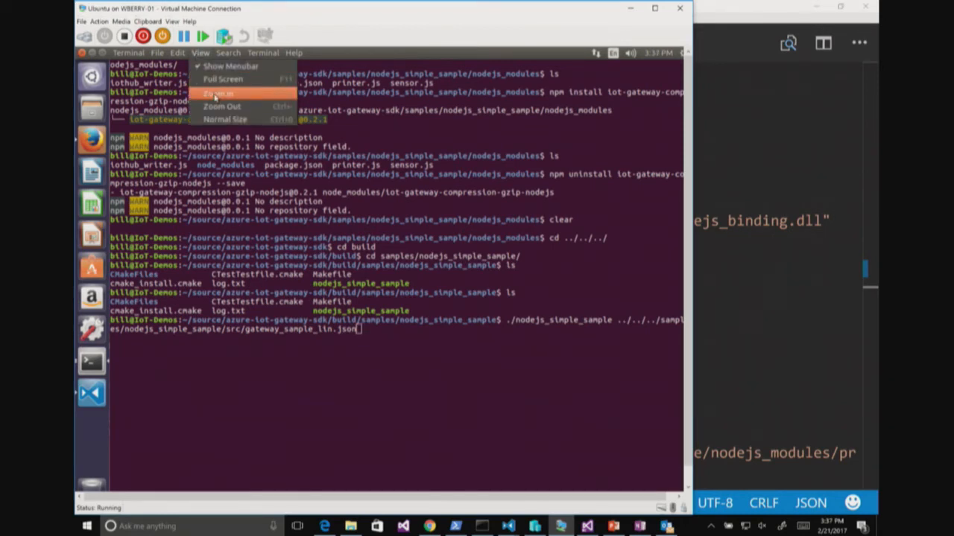
pyautogui.click(218, 92)
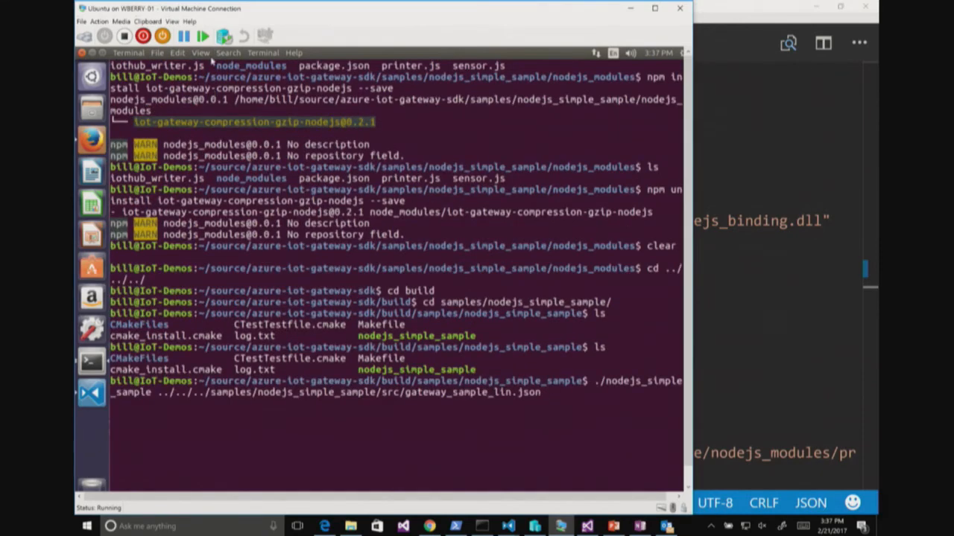
pyautogui.click(200, 53)
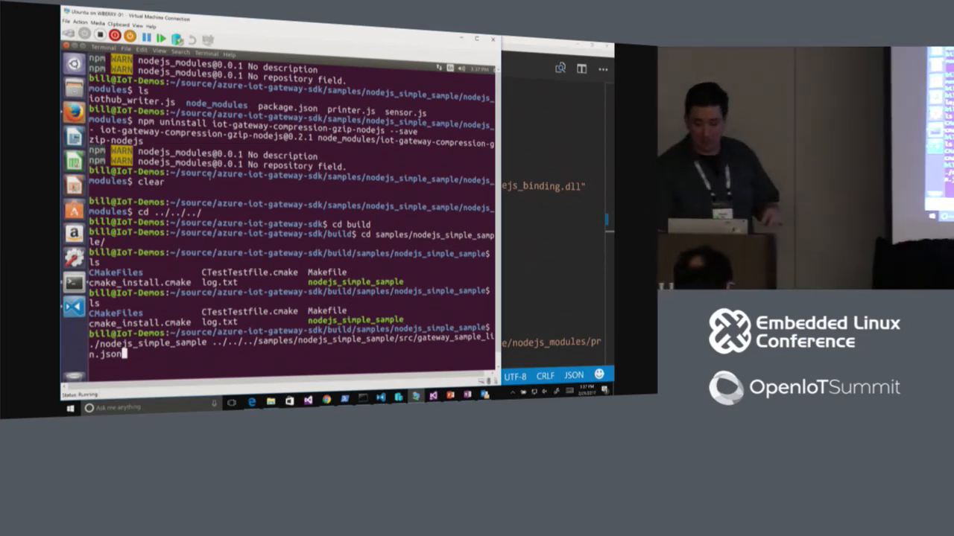
# - Run nodejs_simple_sample with gateway_sample_lin.json and scroll through the streamed sensor readings
pyautogui.press('enter')
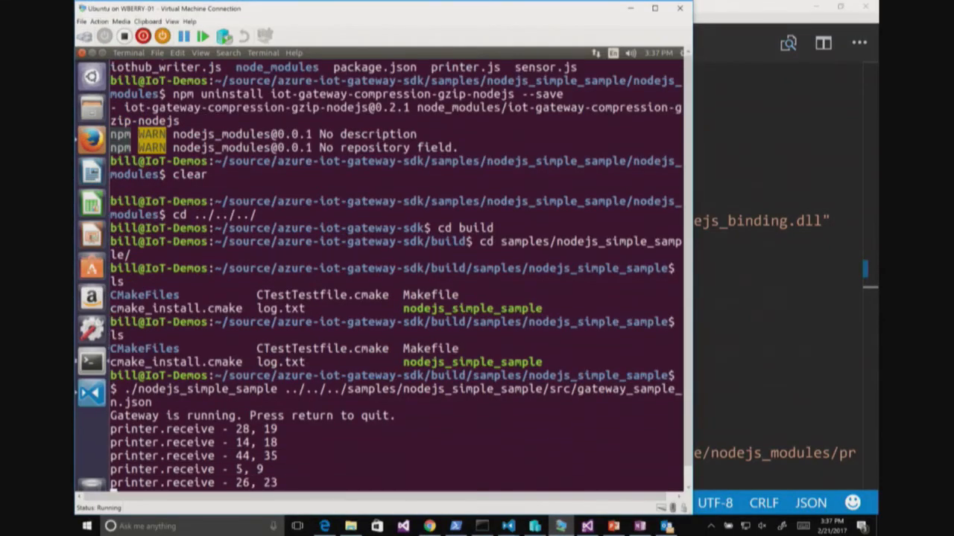
pyautogui.scroll(-3)
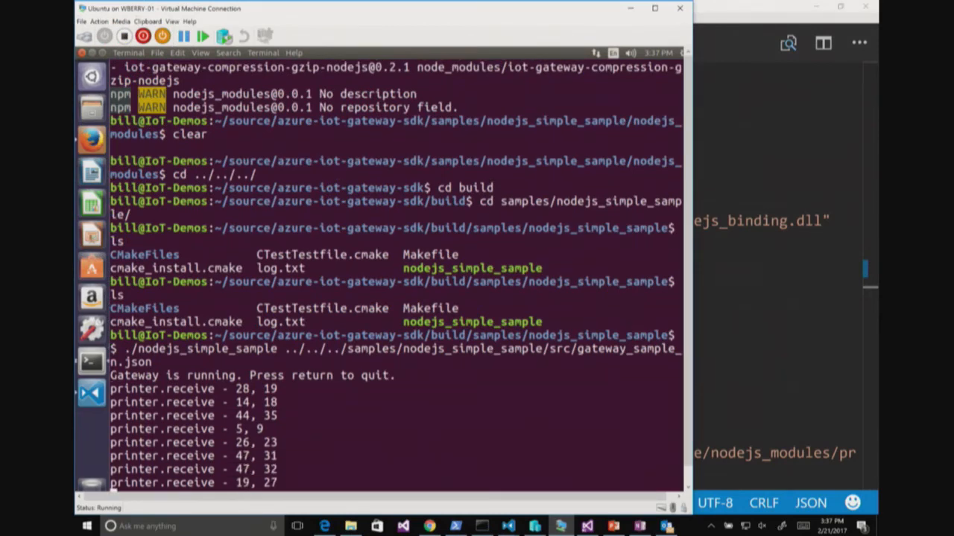
pyautogui.scroll(-3)
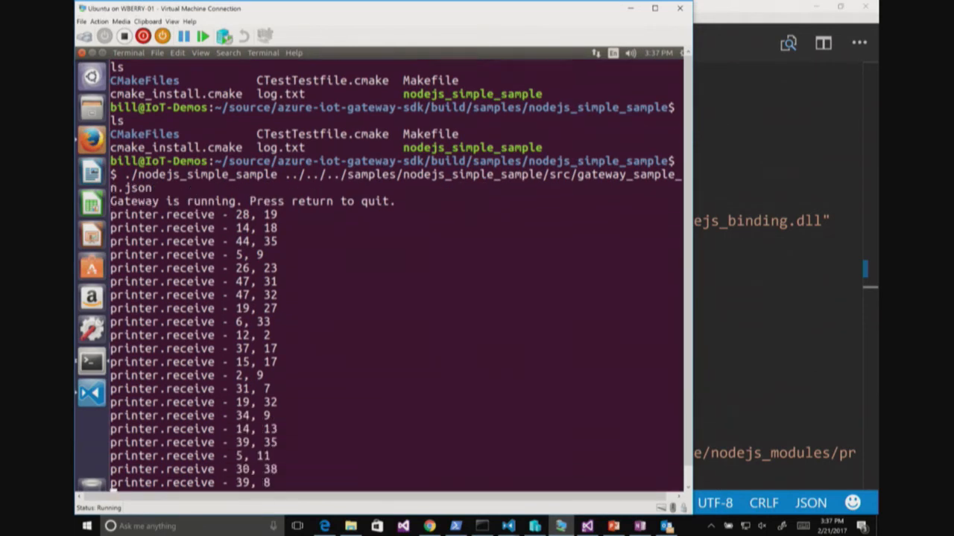
pyautogui.press('return')
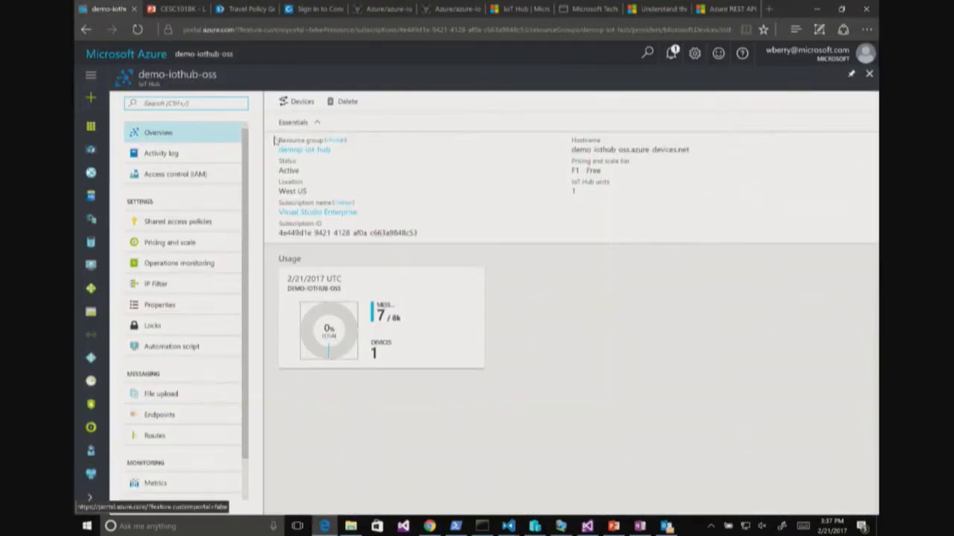
# - Refresh the demo-iothub-oss overview so its usage tile shows 7 messages
pyautogui.click(137, 30)
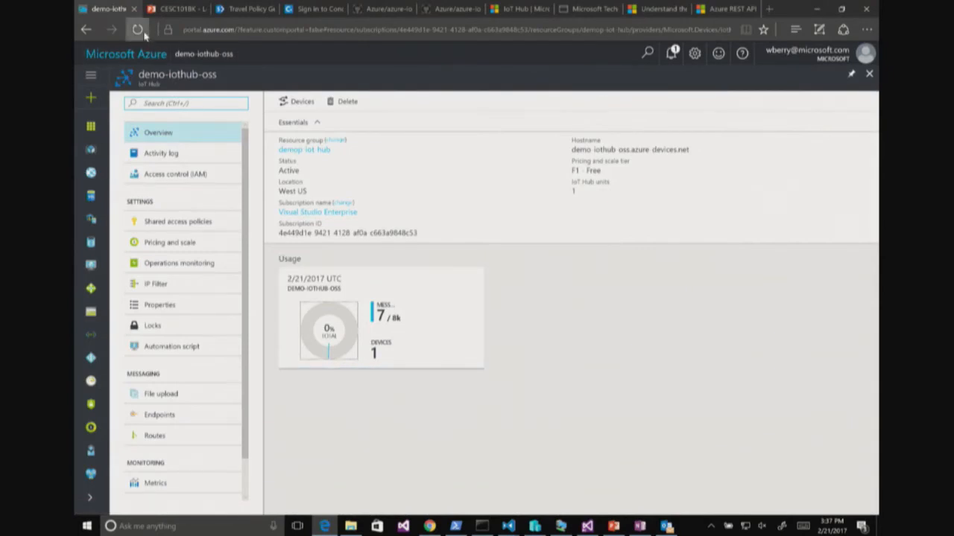
pyautogui.click(137, 29)
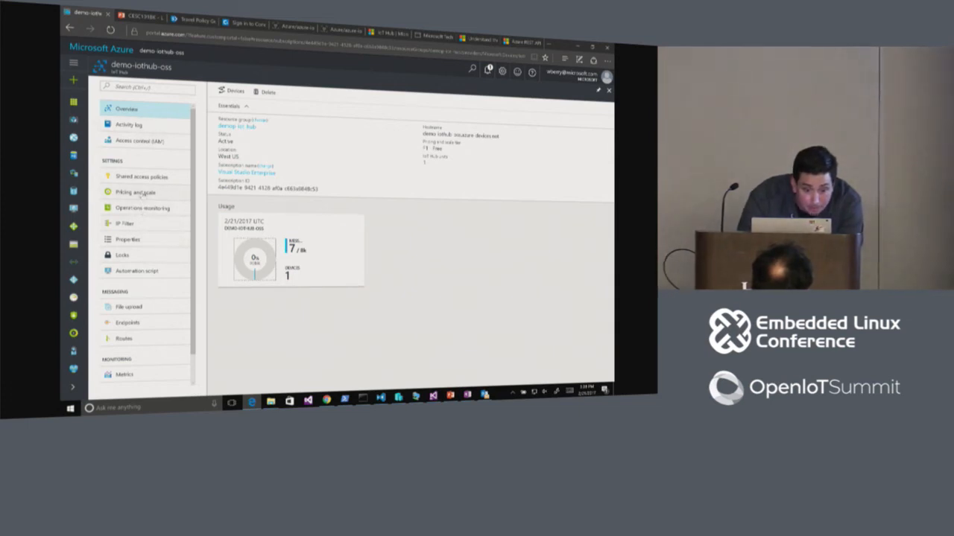
pyautogui.click(142, 207)
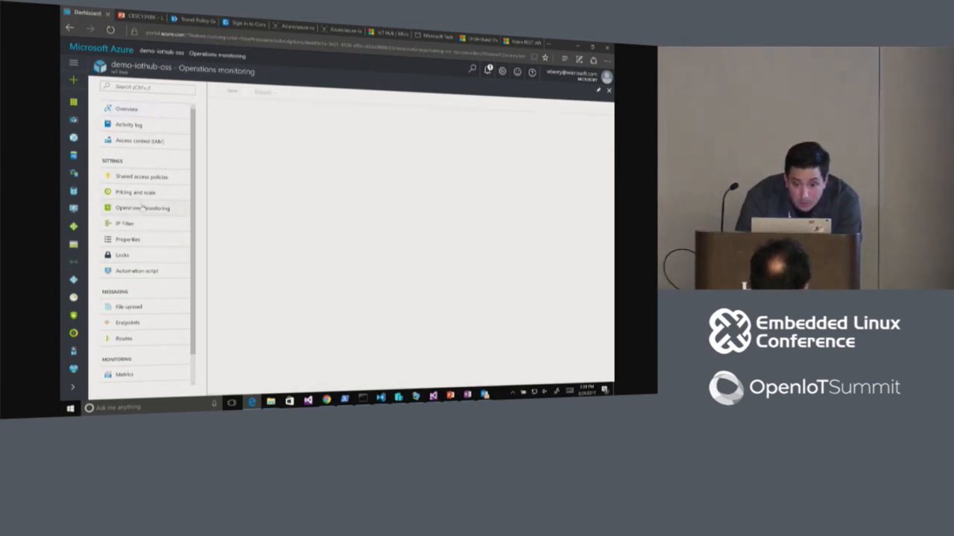
pyautogui.click(142, 208)
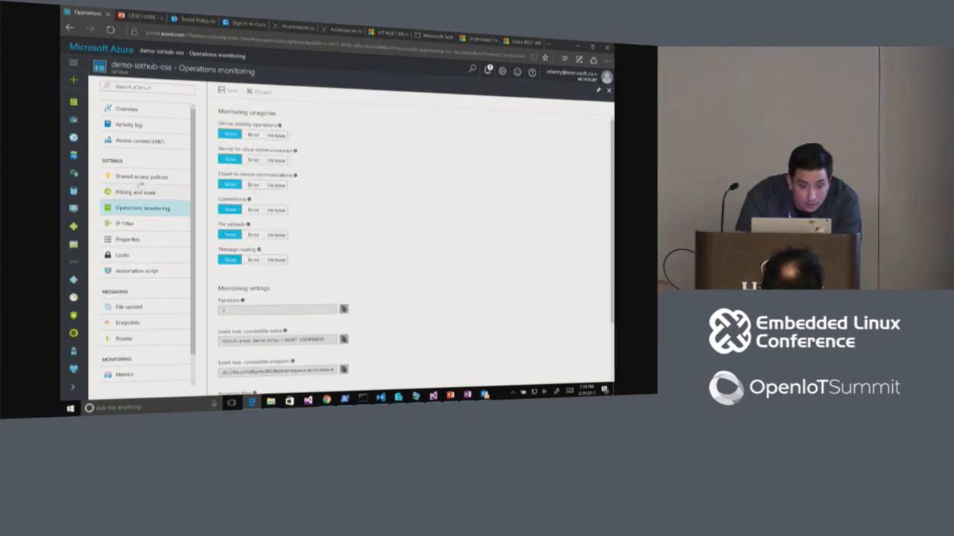
pyautogui.click(127, 109)
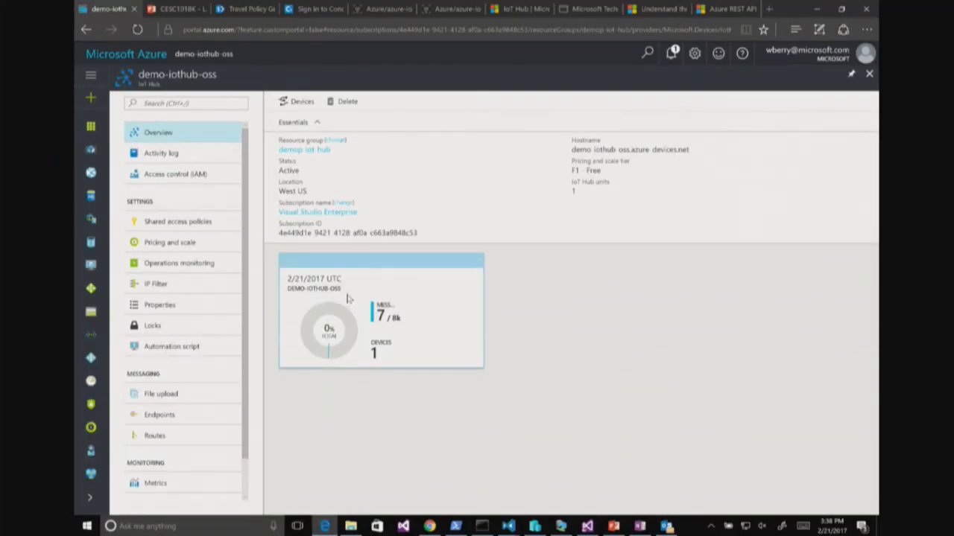
# - Pin the 7-message Usage tile to the Azure dashboard
pyautogui.click(477, 259)
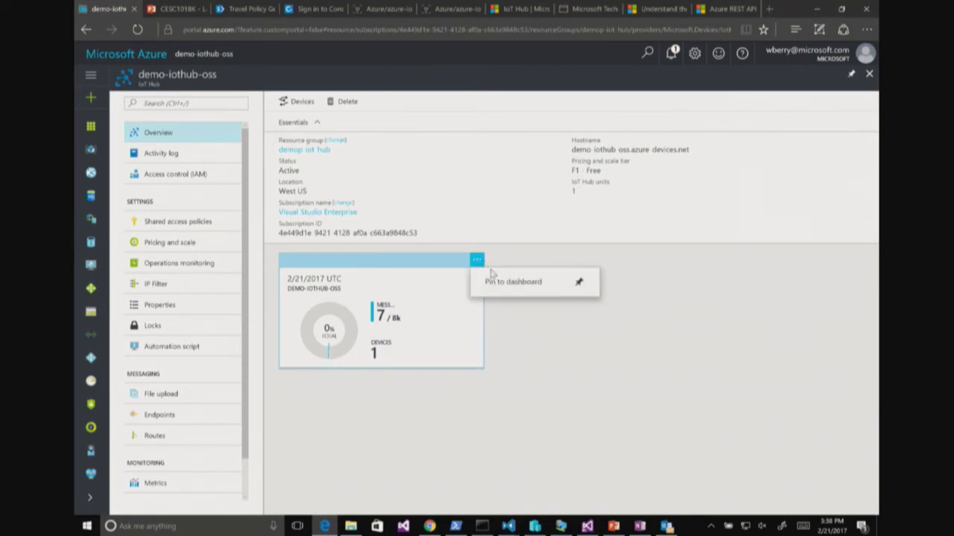
pyautogui.click(512, 281)
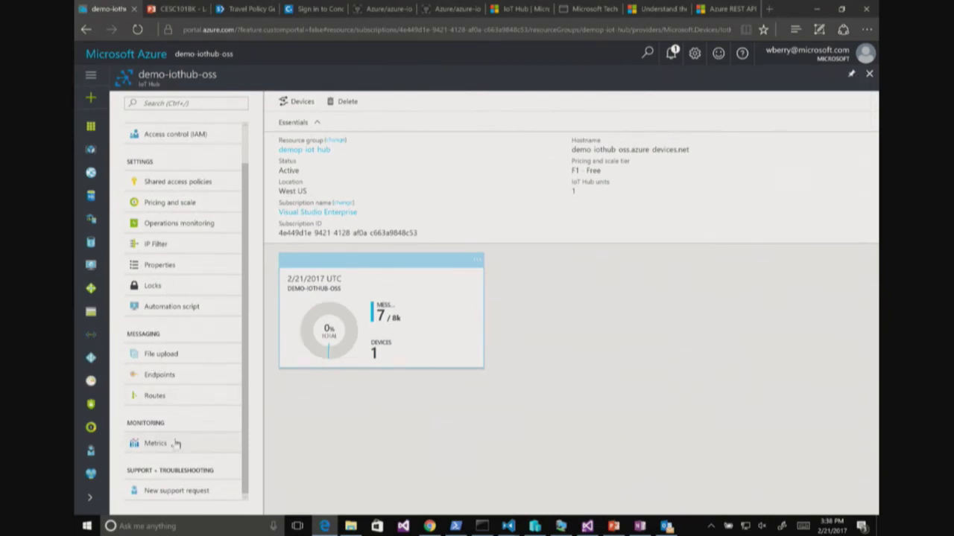
# - Open the hub's Metrics, then Operations monitoring settings with all categories set to None
pyautogui.click(155, 443)
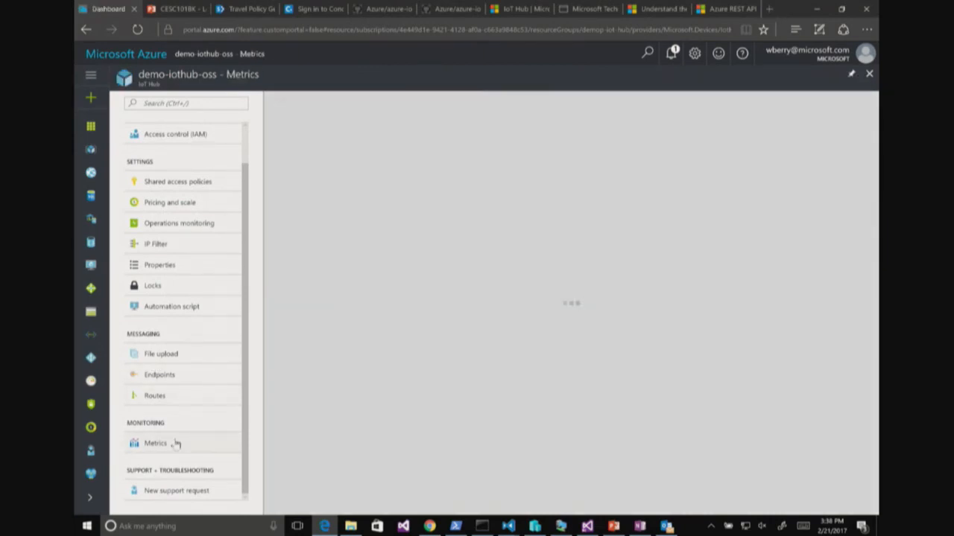
pyautogui.click(155, 443)
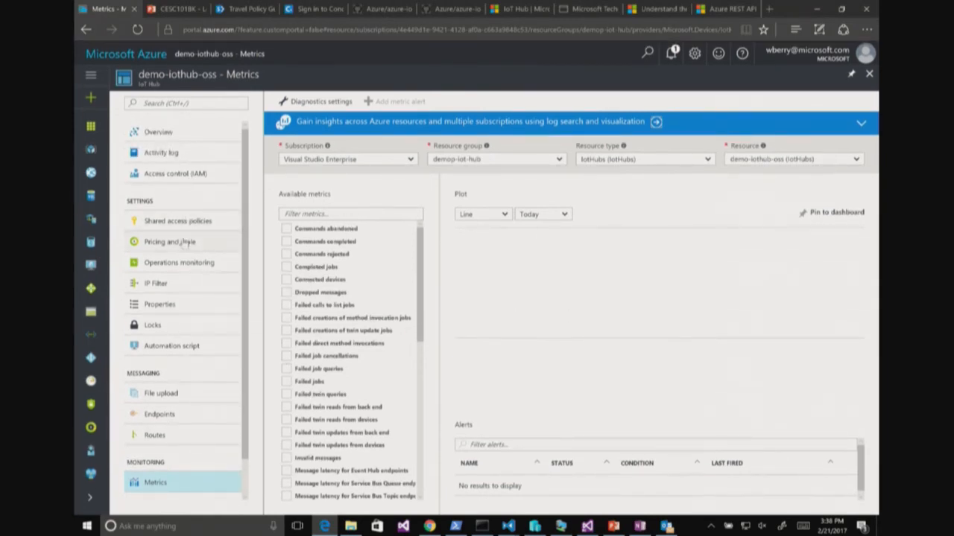
pyautogui.click(179, 262)
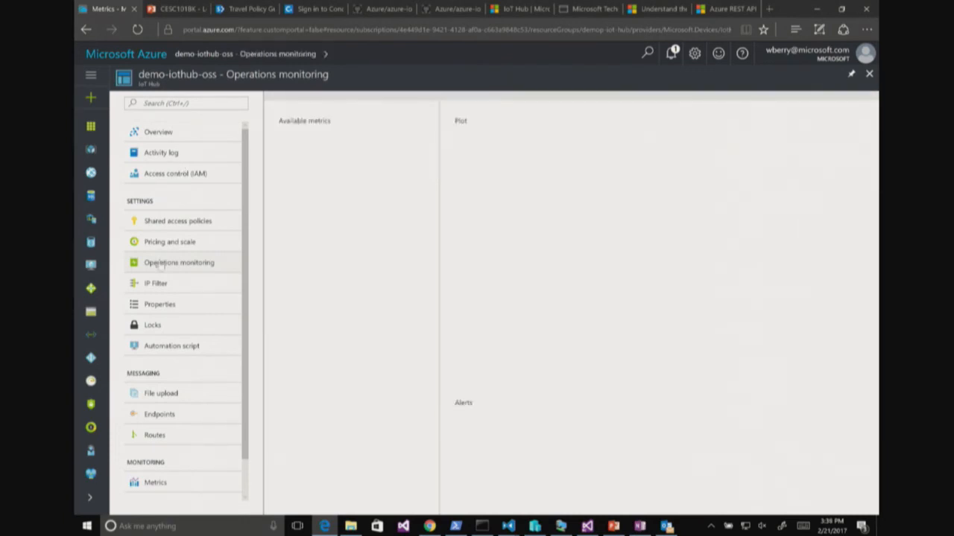
pyautogui.click(179, 263)
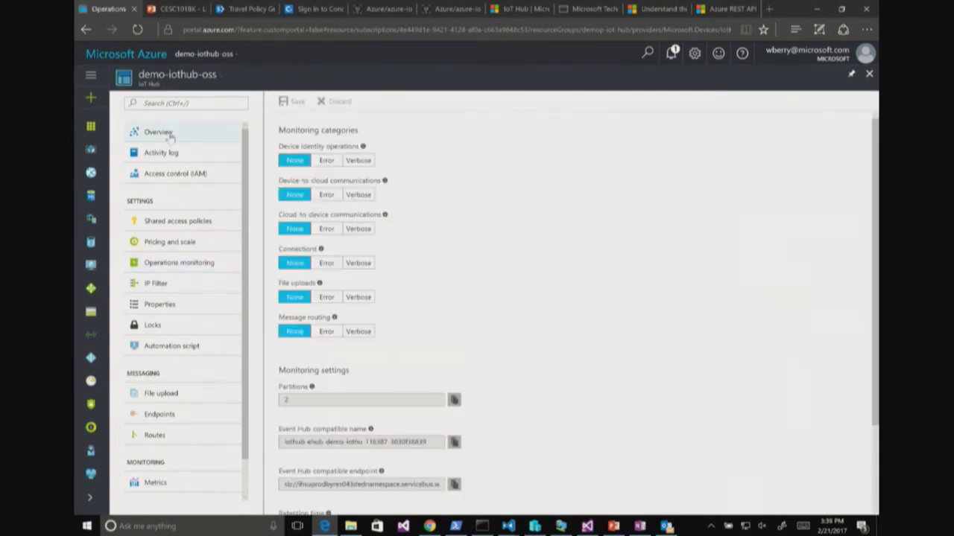
pyautogui.click(157, 132)
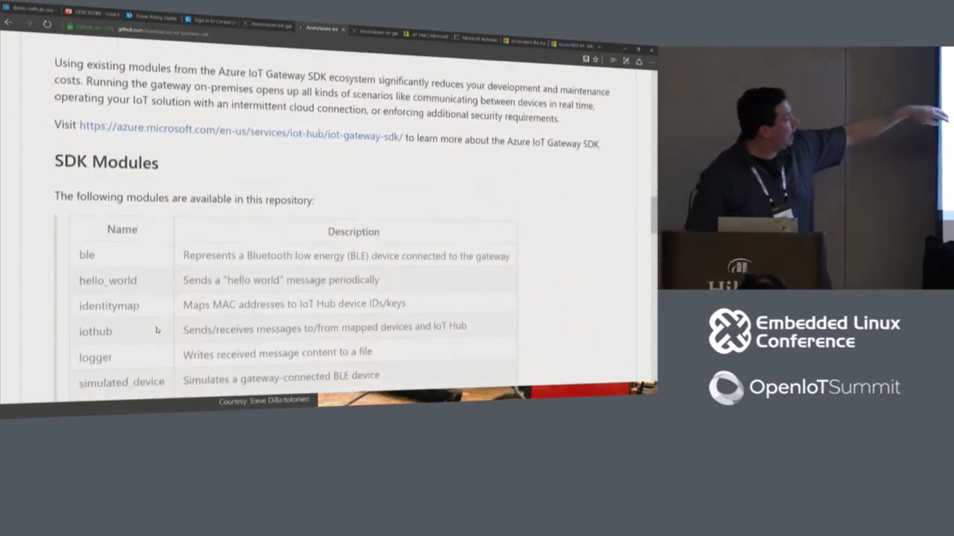
# - Scroll the Gateway SDK README through SDK Modules, Featured Modules and OS compatibility to Directory structure
pyautogui.scroll(-3)
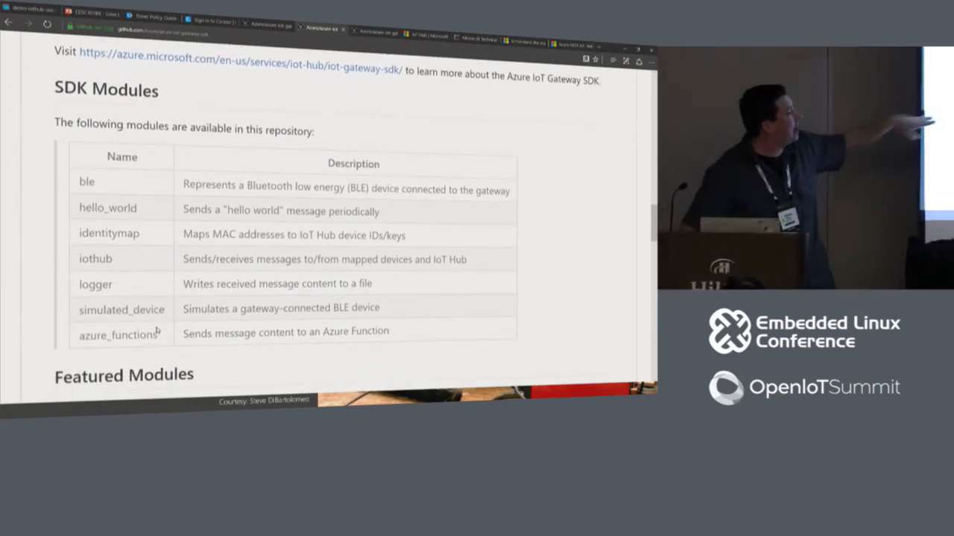
pyautogui.scroll(-3)
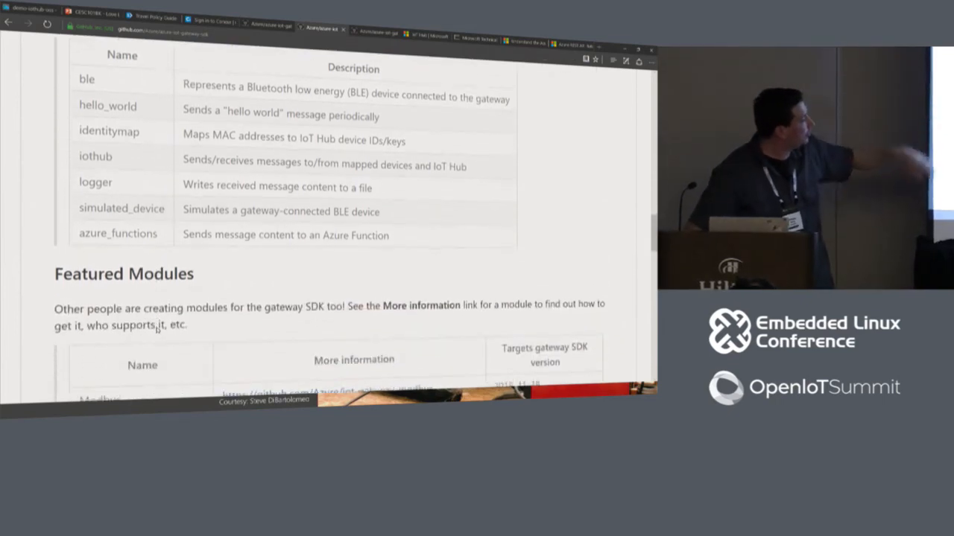
pyautogui.scroll(-3)
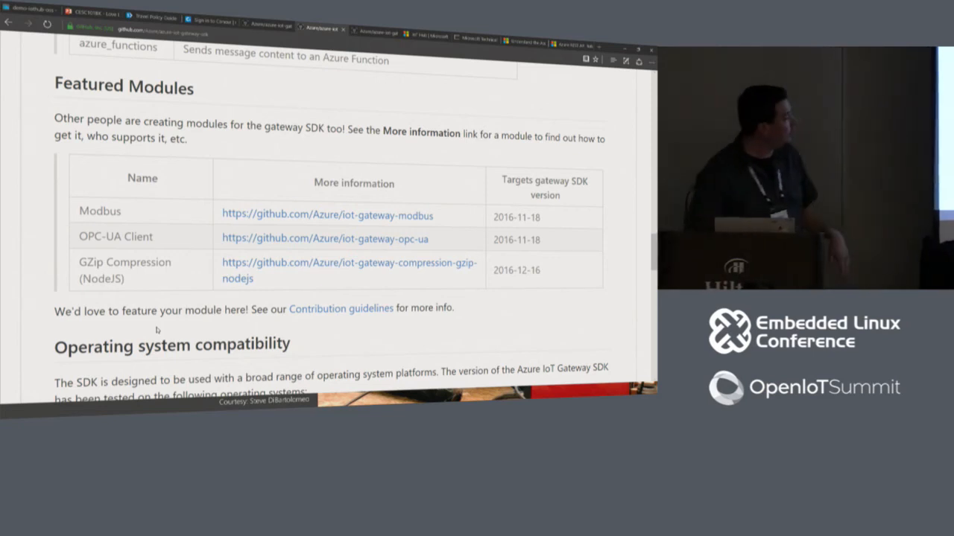
pyautogui.scroll(-3)
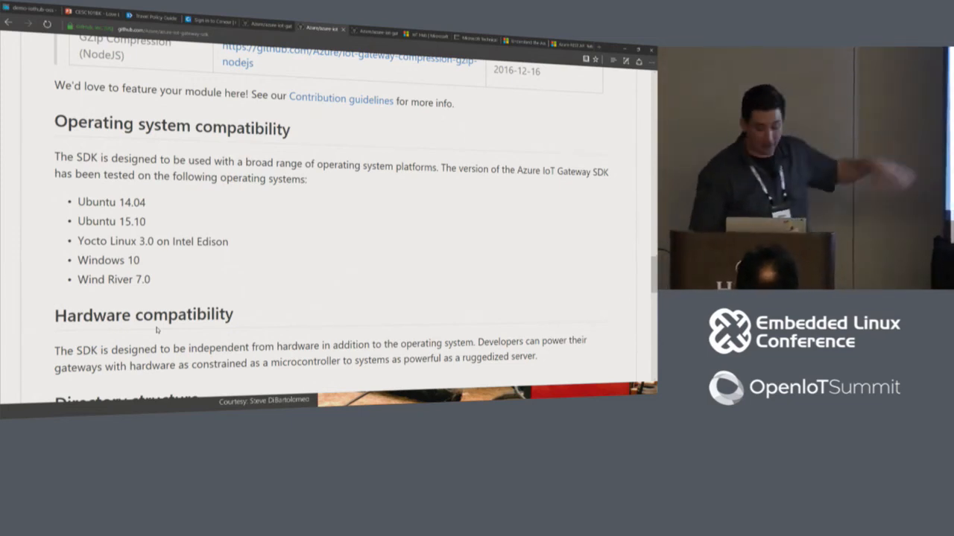
pyautogui.scroll(-3)
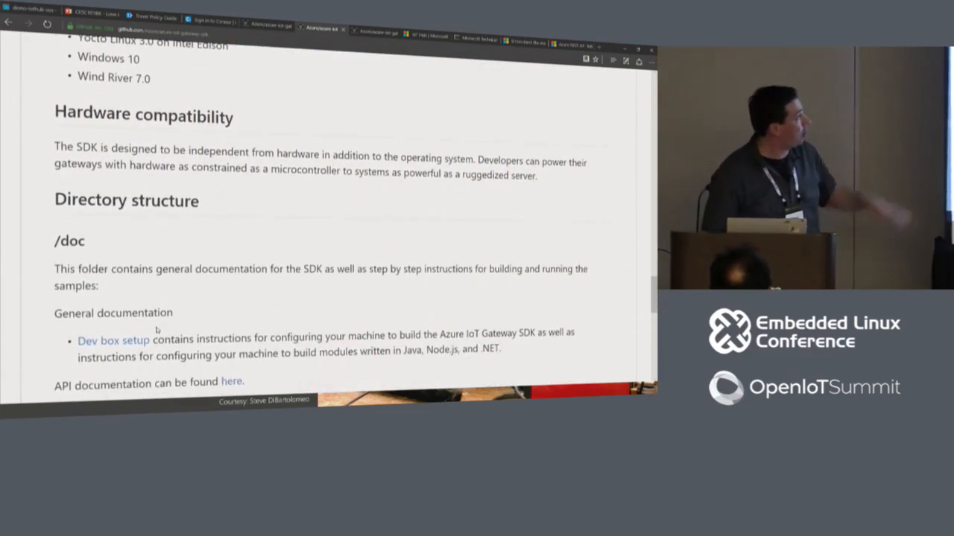
pyautogui.scroll(-3)
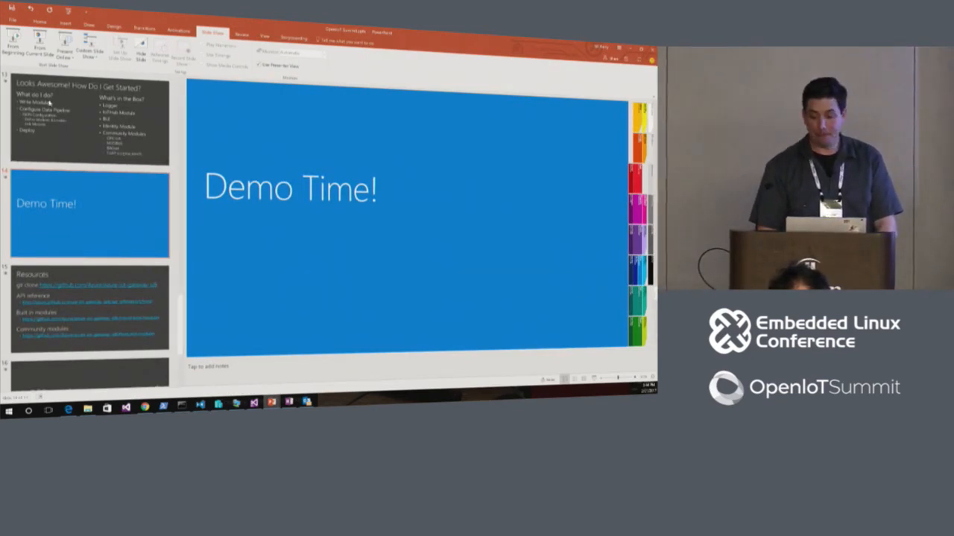
# - Scroll the PowerPoint thumbnail pane past Demo Time! to the Resources and contribution slides
pyautogui.scroll(-3)
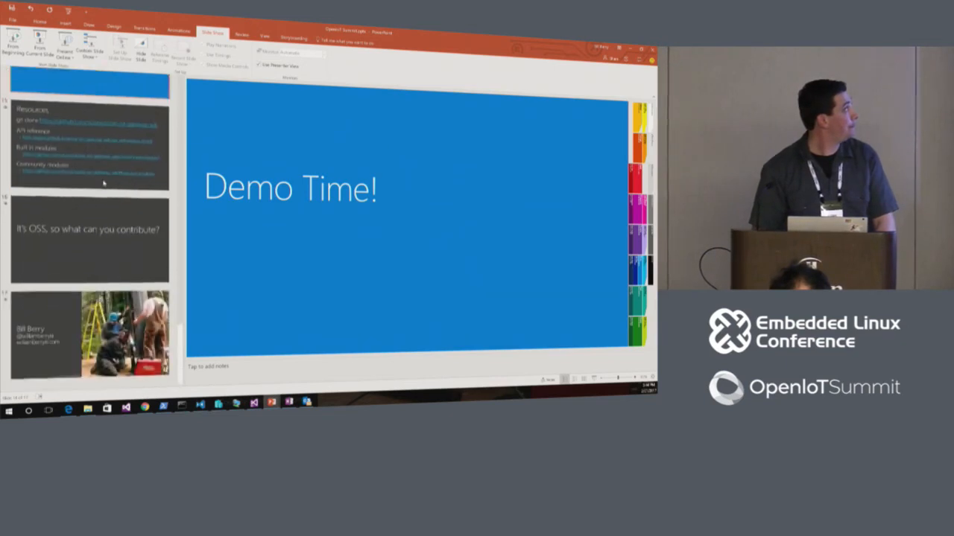